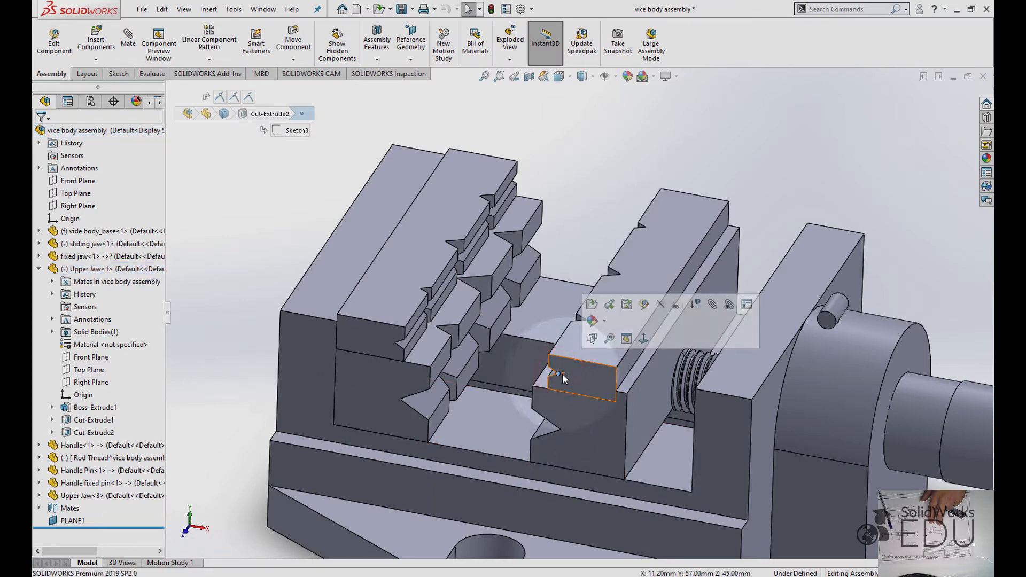
Expand the Upper Jaw's Cut-Extrude2 in the feature tree and select its Sketch3
left_click(94, 432)
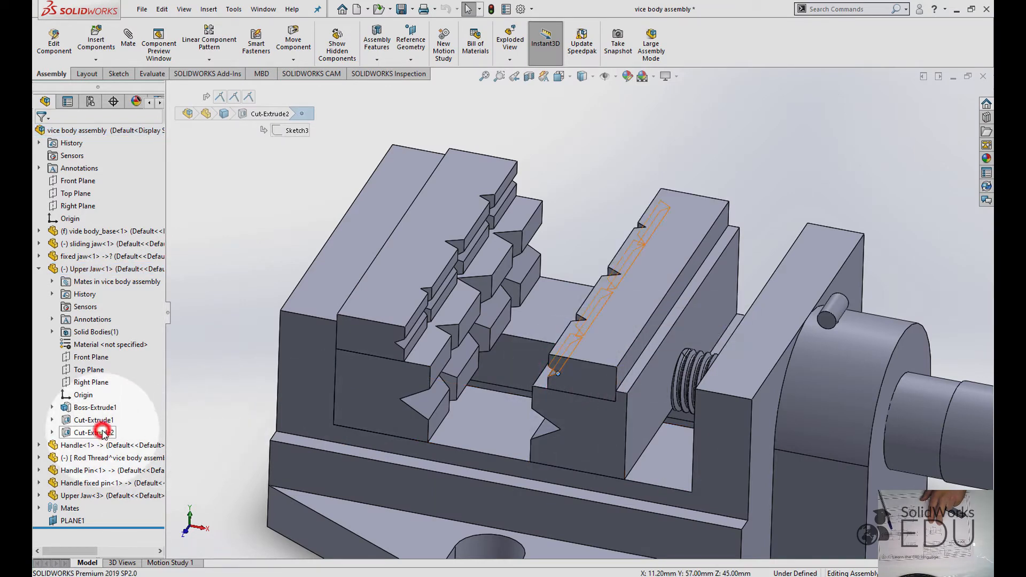
left_click(96, 433)
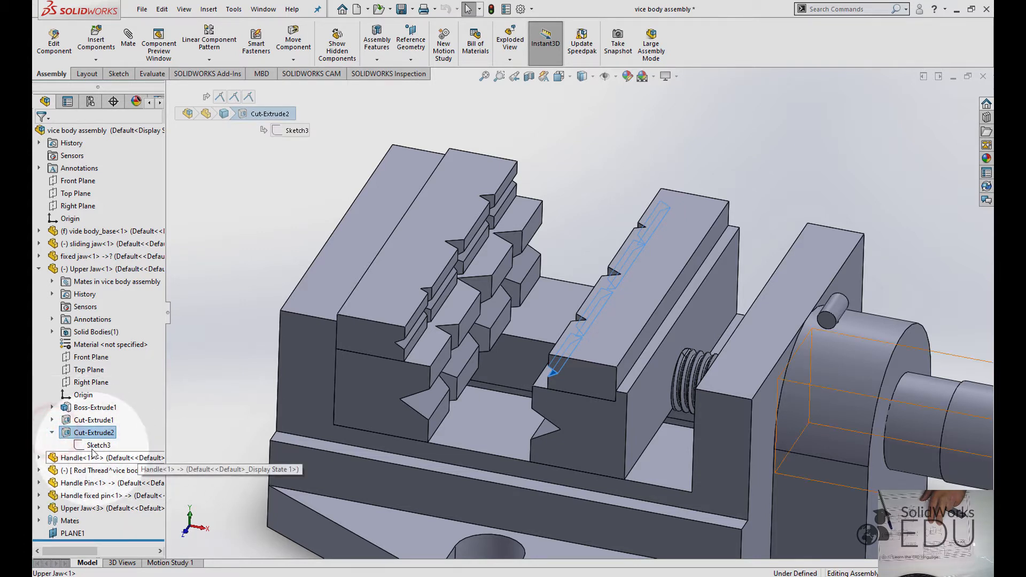
left_click(99, 445)
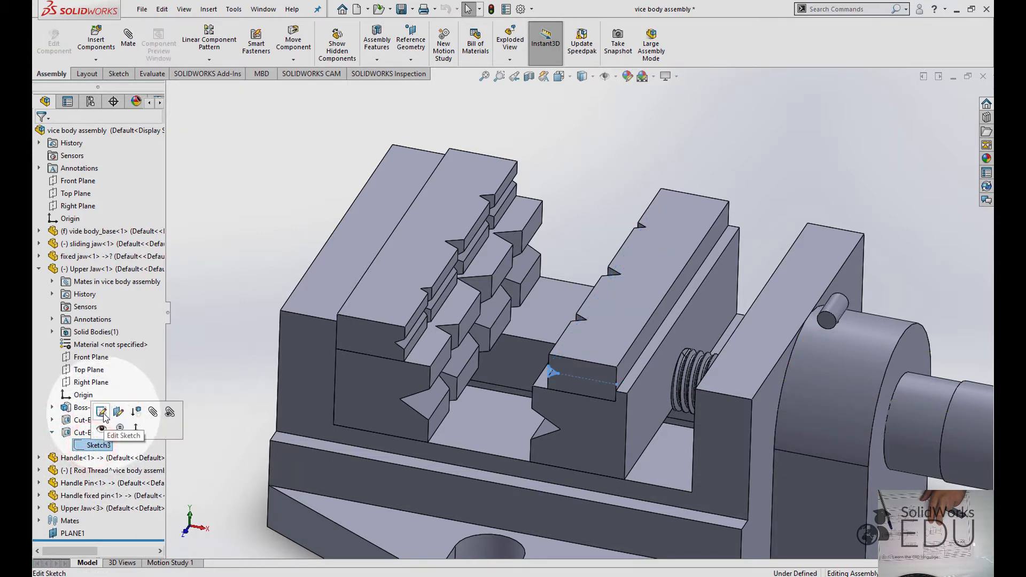
Edit Sketch3 and check the groove tip's Midpoint relation and 3.00 dimension
left_click(103, 413)
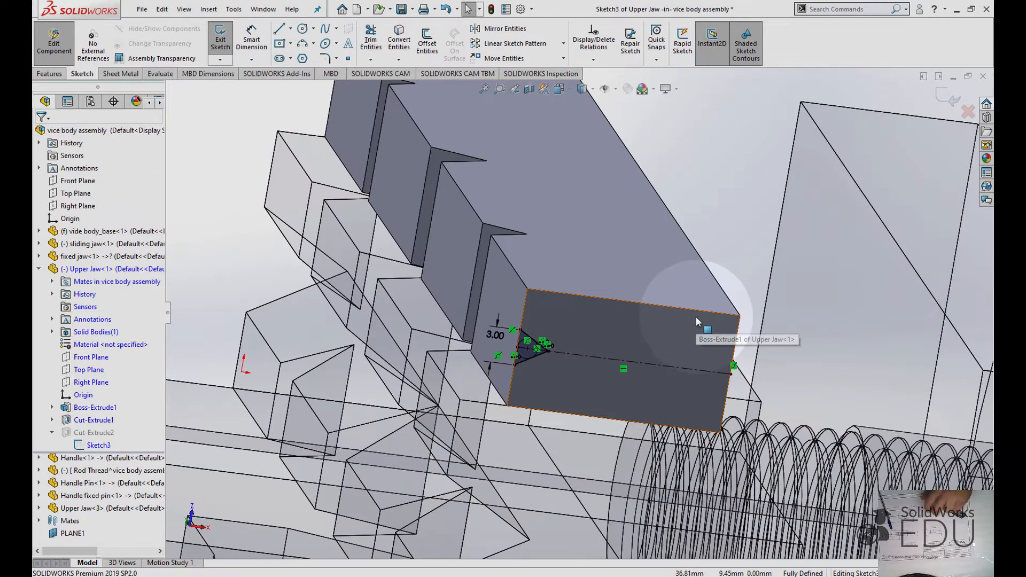
left_click(251, 42)
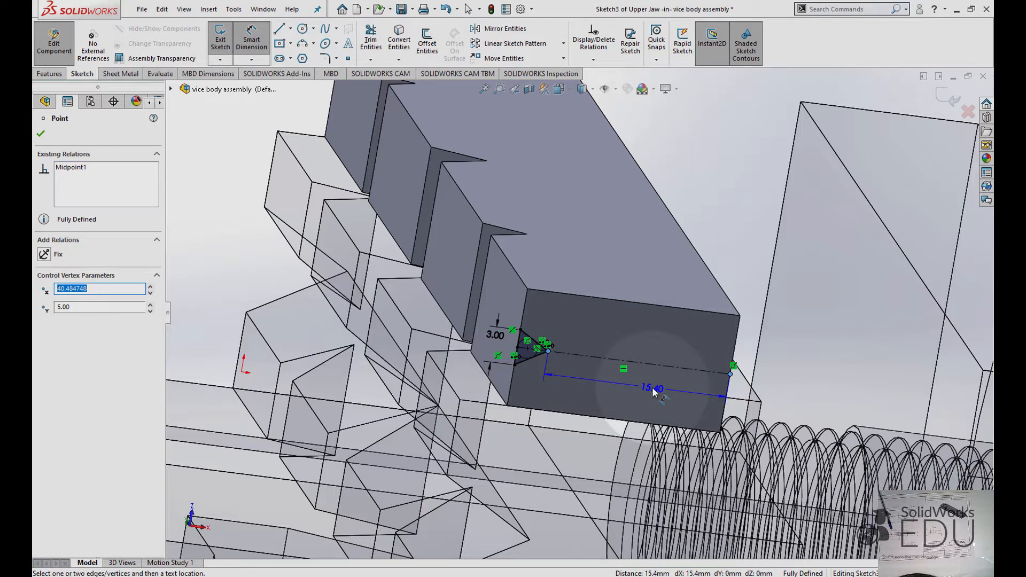
left_click(41, 133)
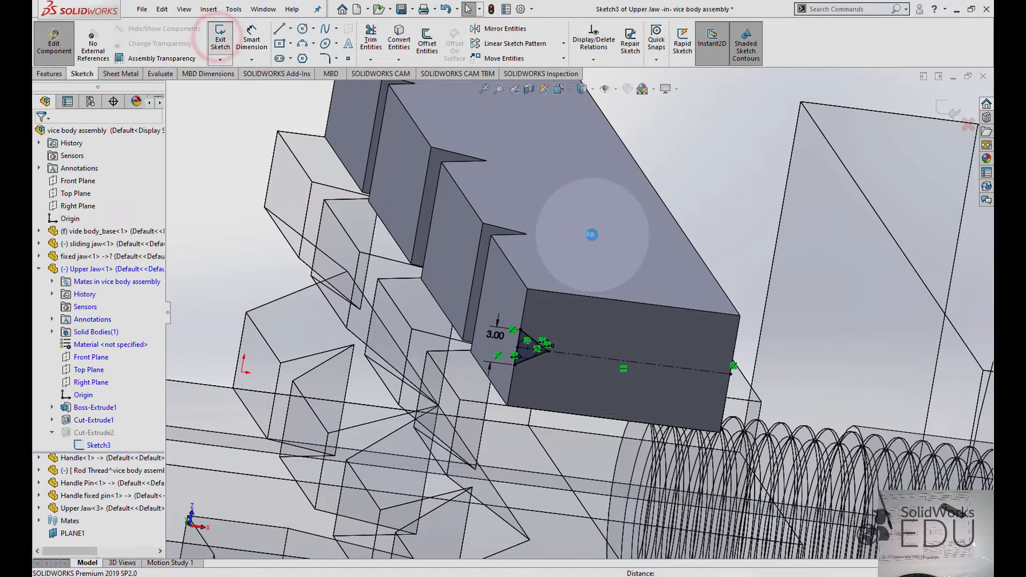
Exit Sketch3 while keeping the Upper Jaw part in edit mode
left_click(220, 38)
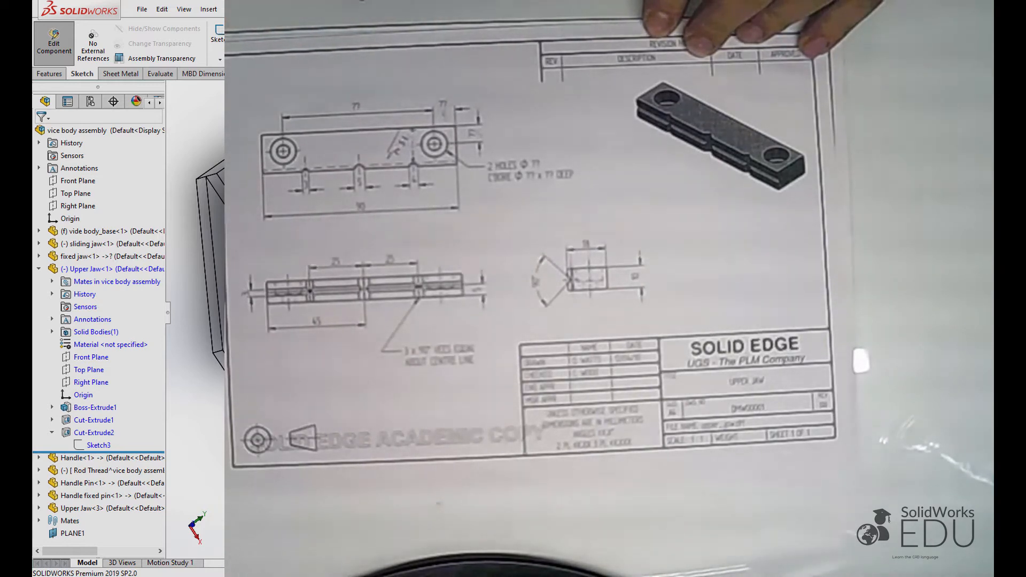
Show Cut-Extrude1's 5.00 and 4.00 groove dimensions, expand it, and select Sketch2
left_click(94, 420)
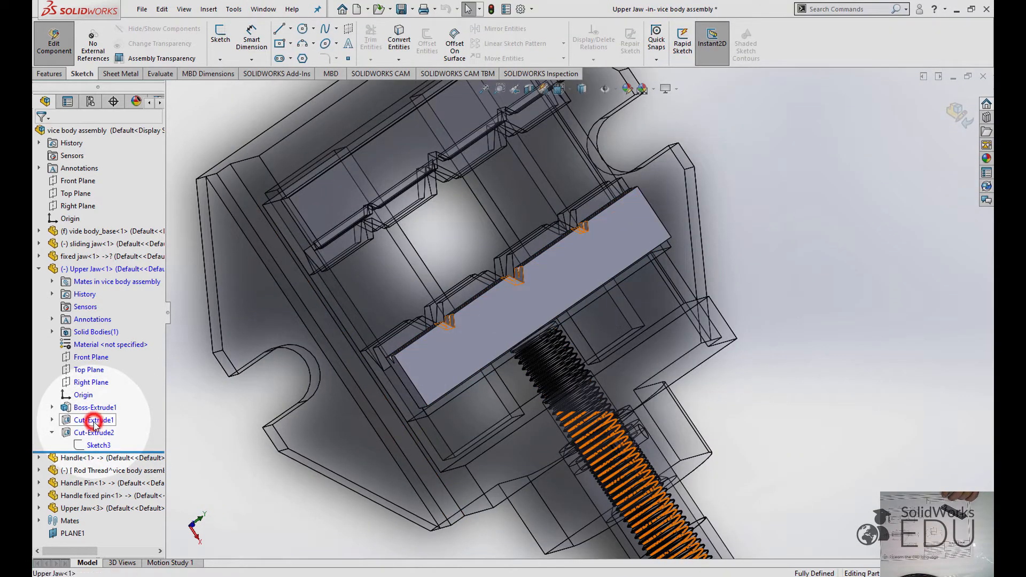
left_click(94, 420)
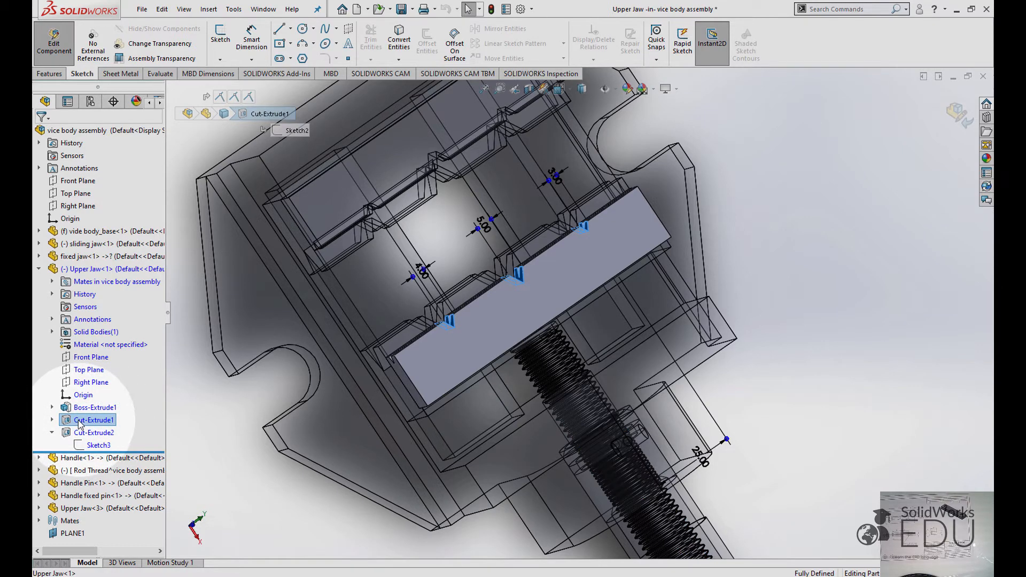
left_click(52, 420)
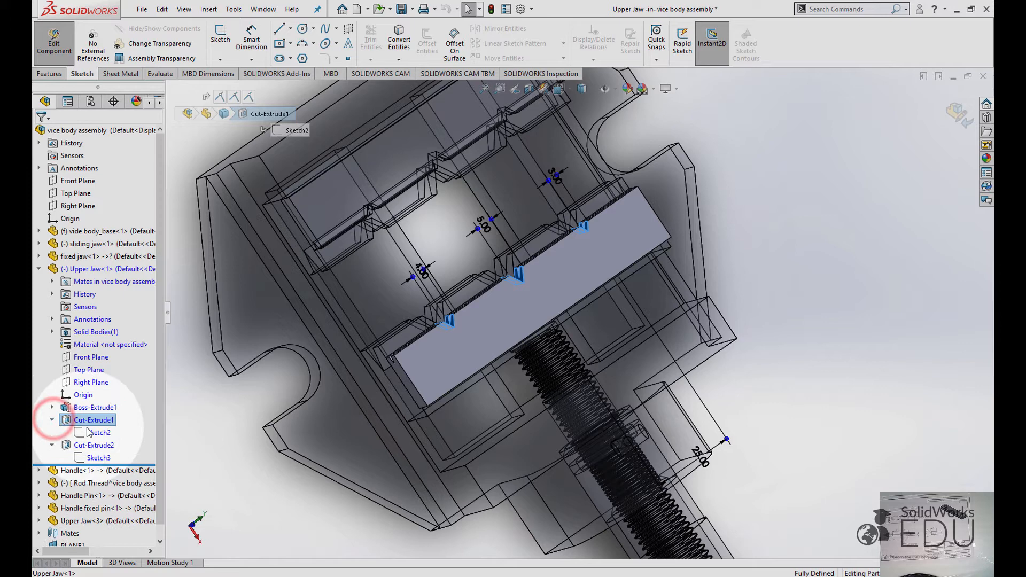
left_click(98, 433)
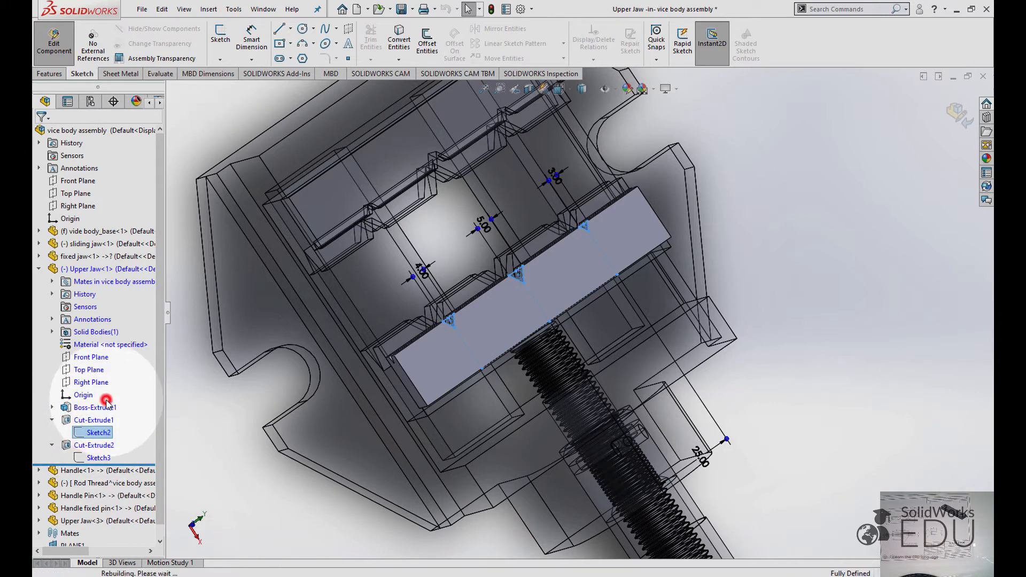